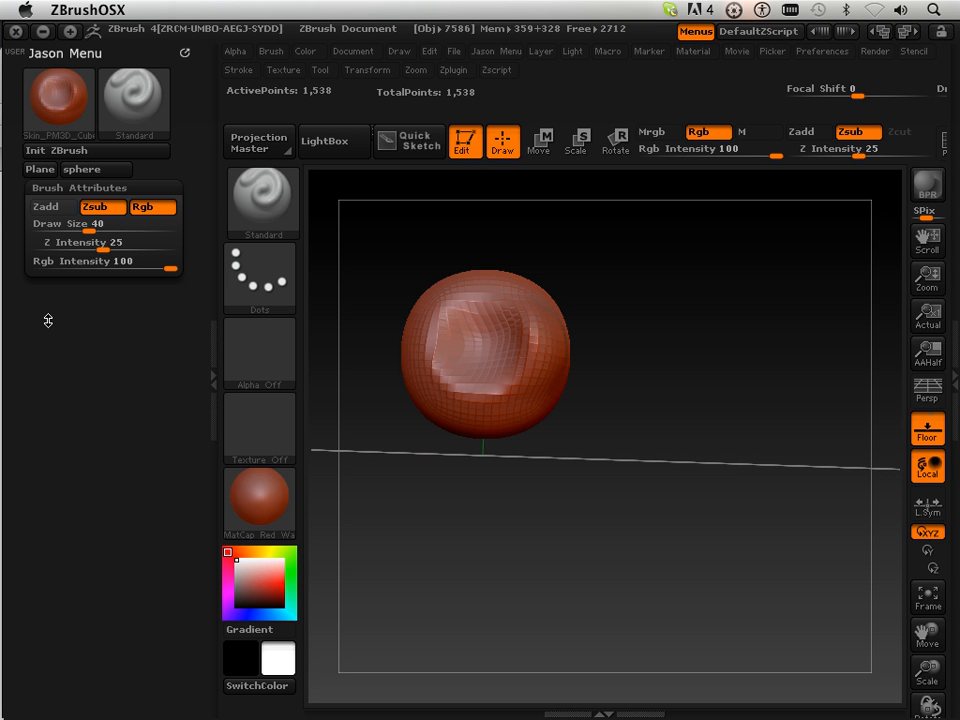
mouse_move(52, 325)
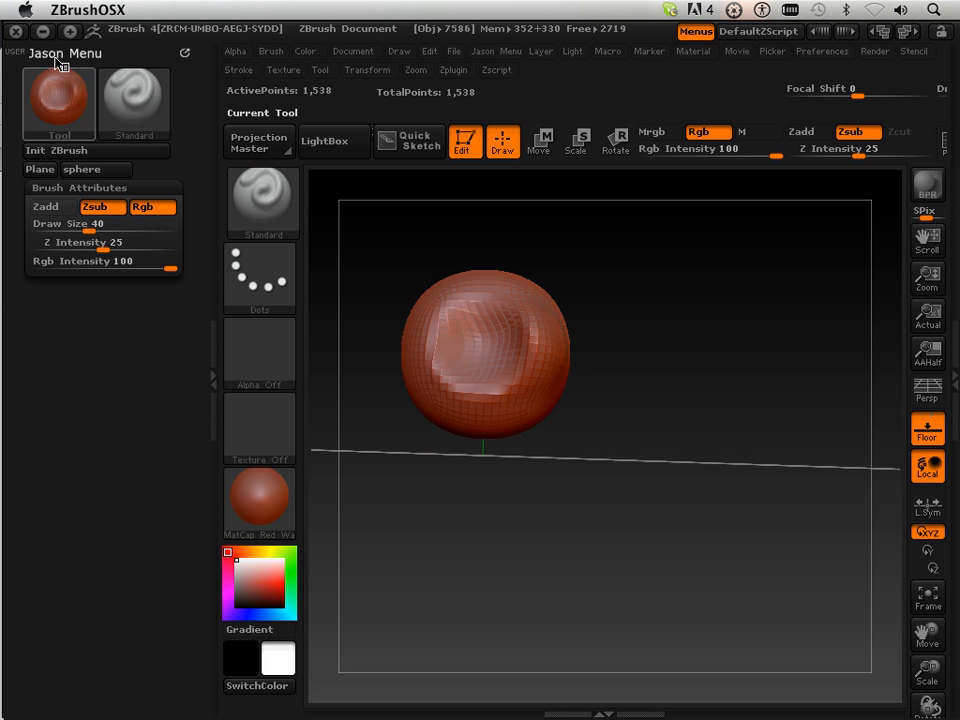
click(58, 95)
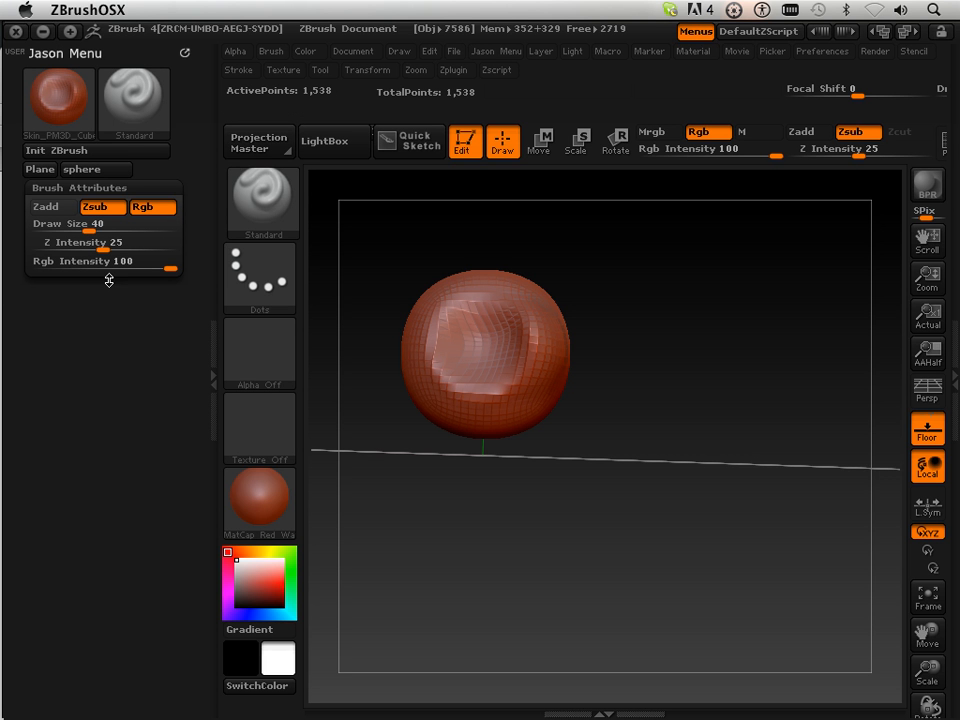
mouse_move(66, 410)
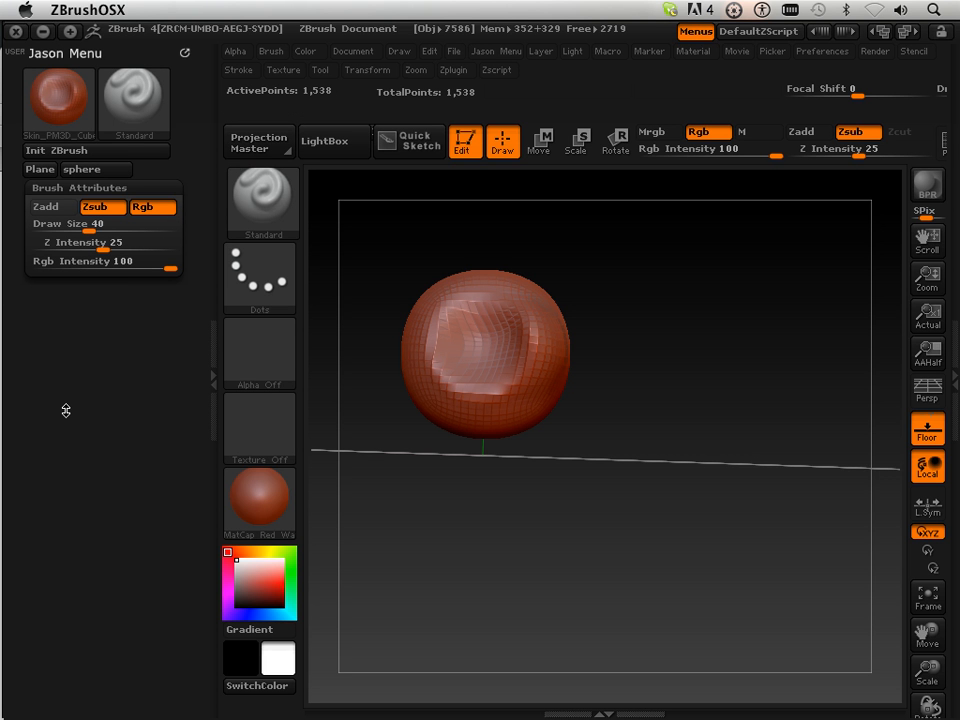